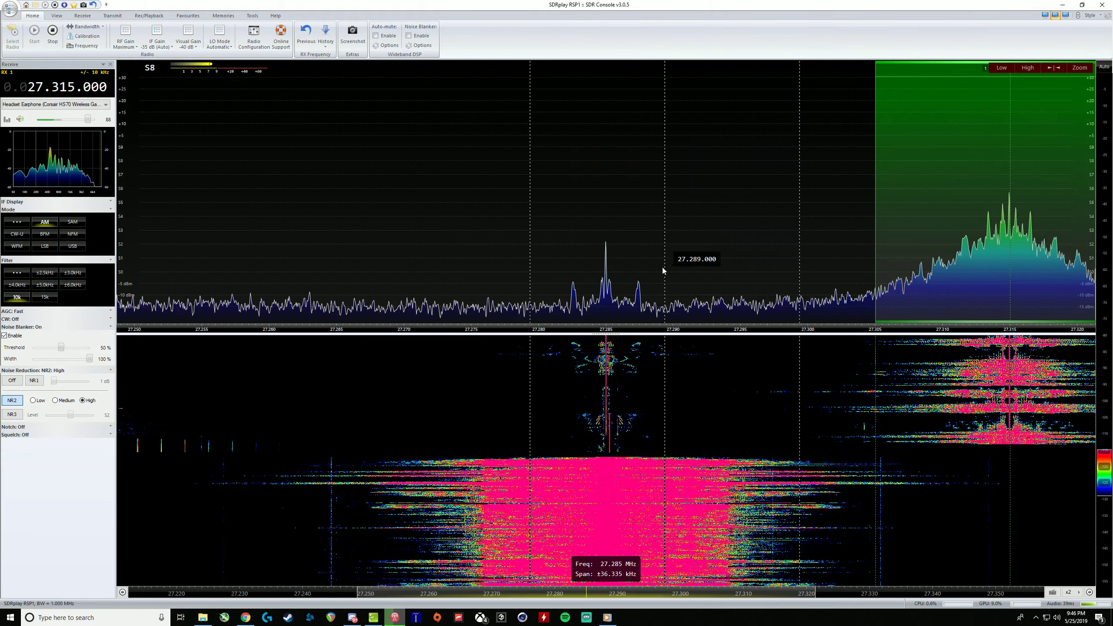
Tune the receiver to the CB signal peak at 27.285 MHz in AM
left_click(606, 266)
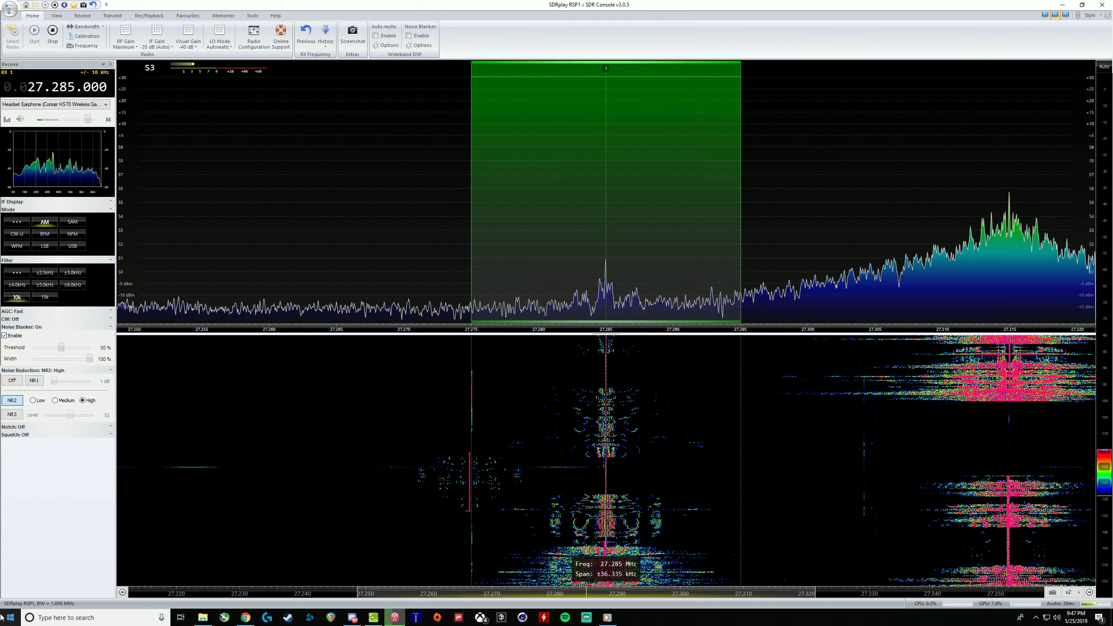
left_click(72, 284)
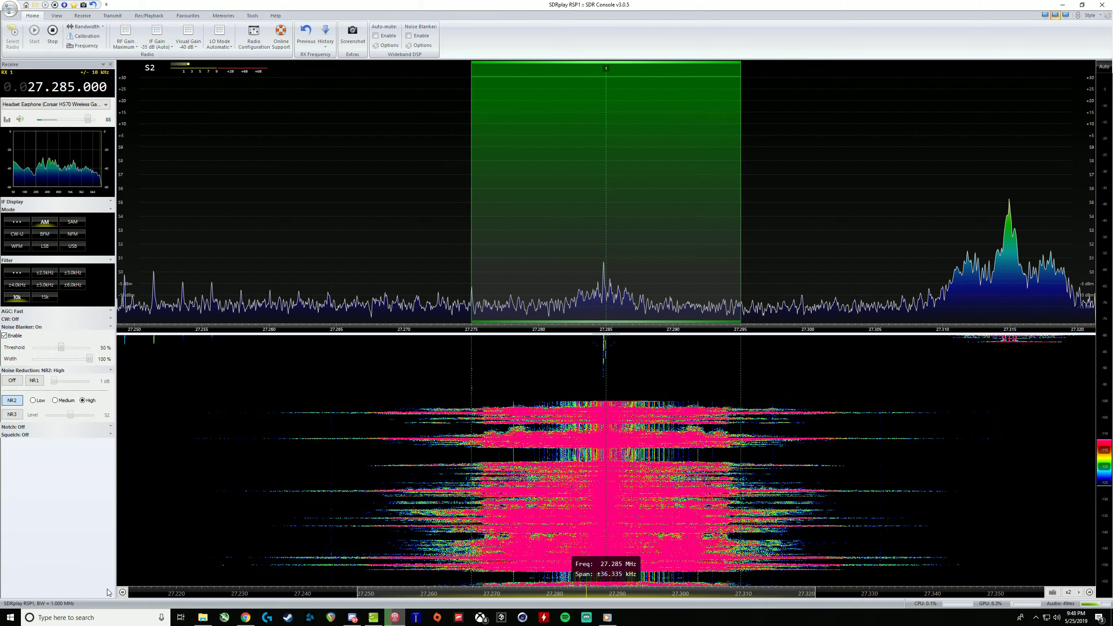
Briefly tune the 27.315 MHz signal, return to 27.285 MHz, and confirm the ±6.0 kHz AM filter definitions
left_click(1007, 213)
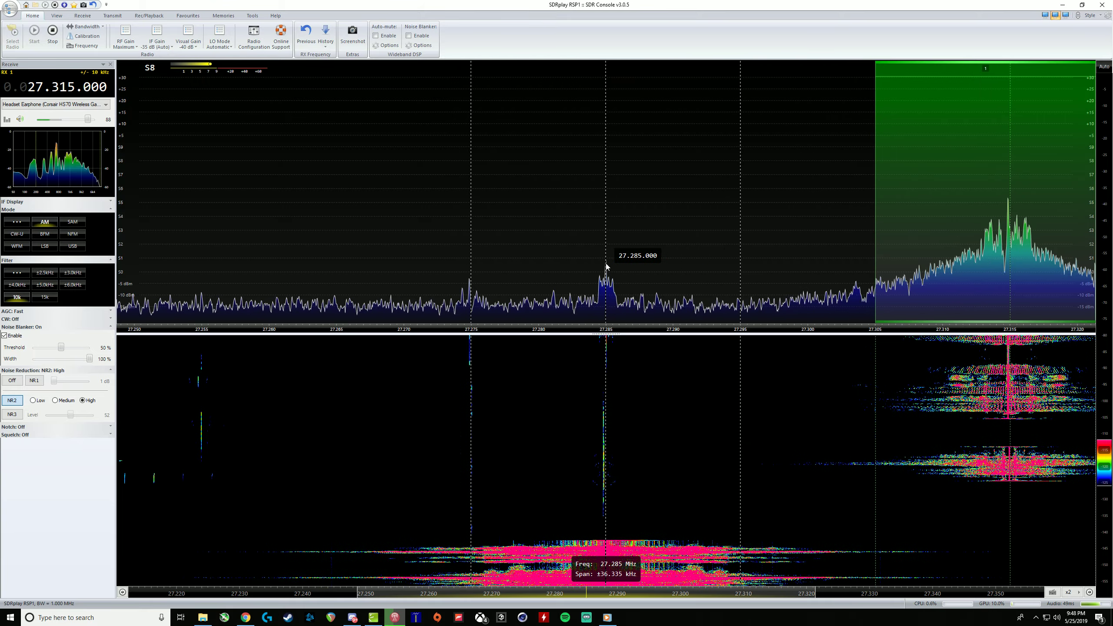
left_click(606, 285)
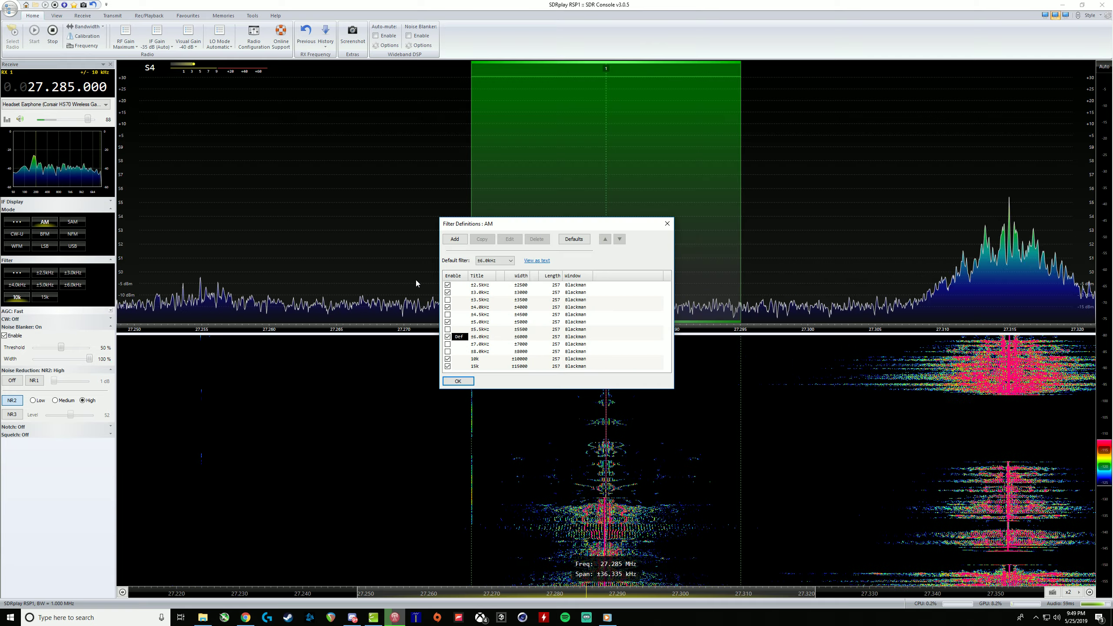
left_click(458, 381)
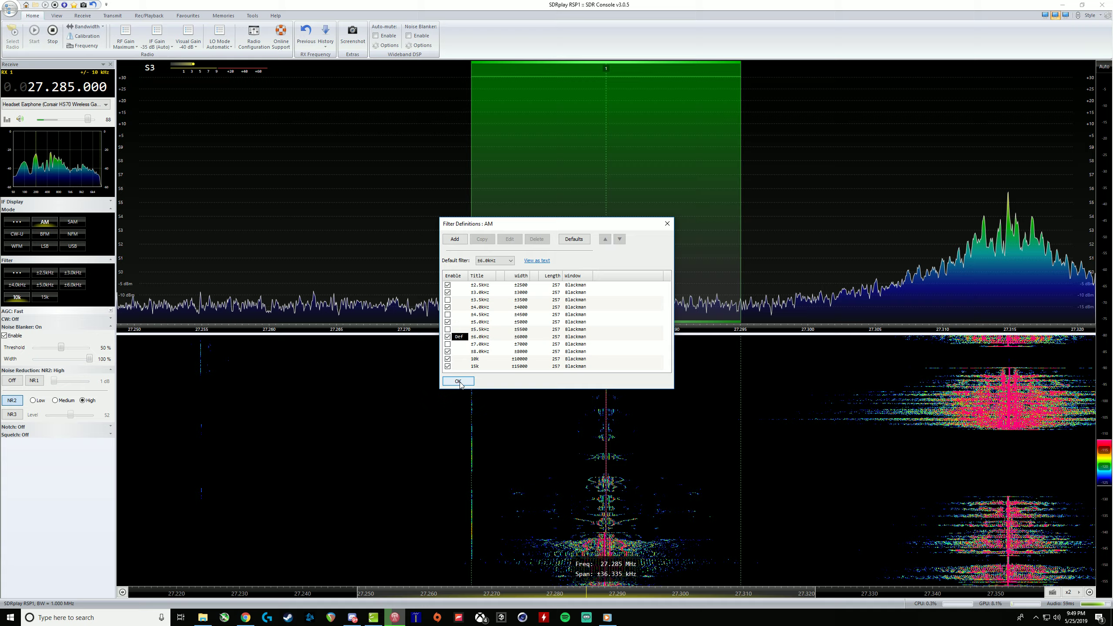
left_click(458, 381)
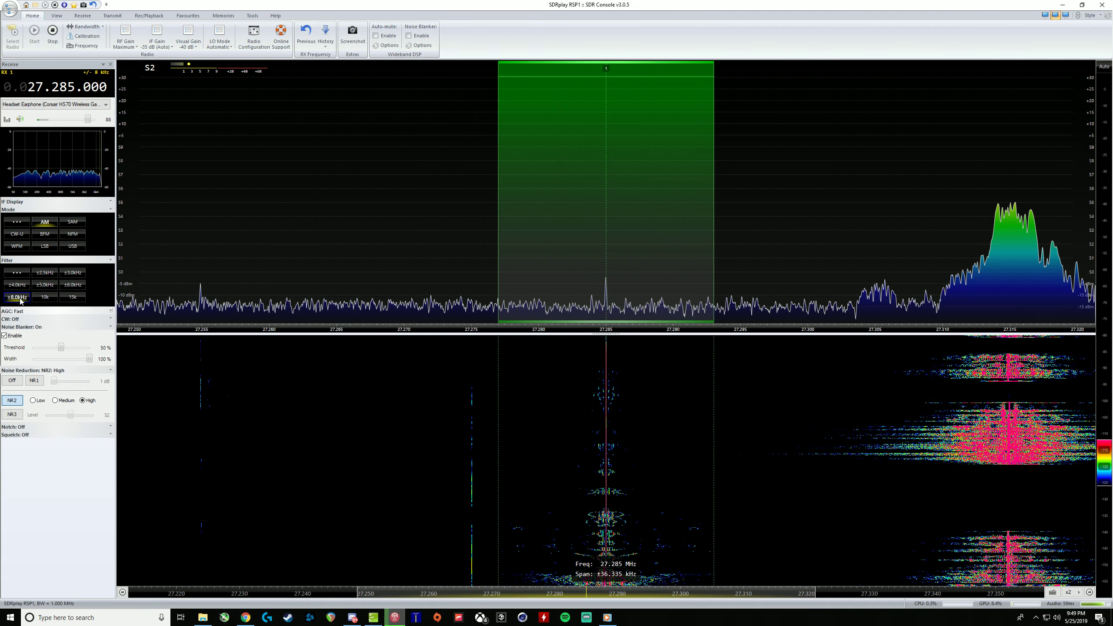
mouse_move(44, 296)
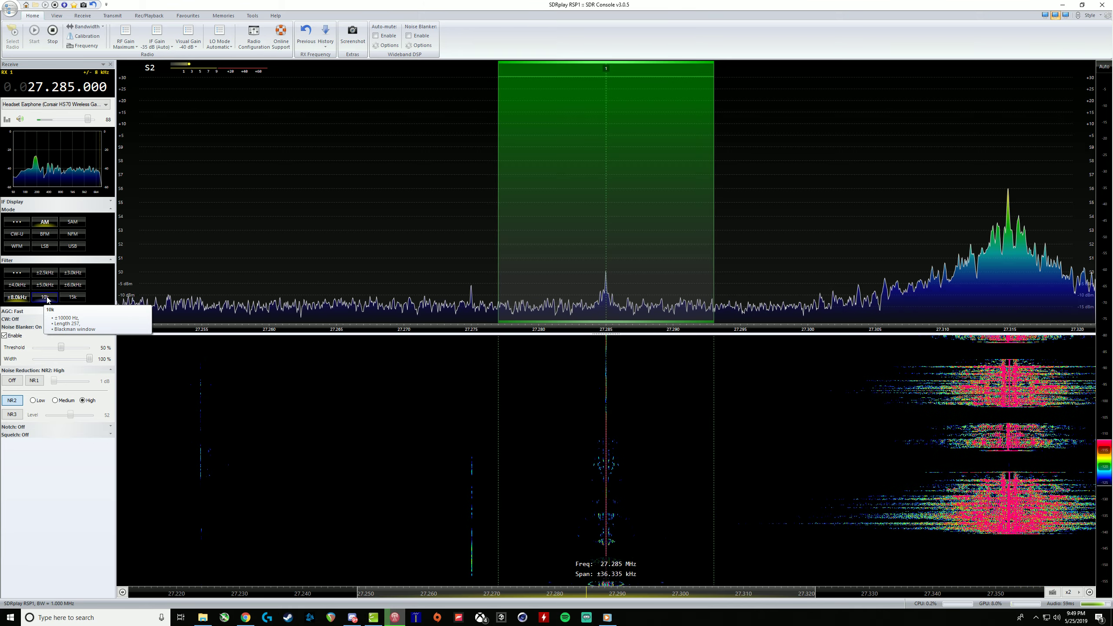
left_click(46, 297)
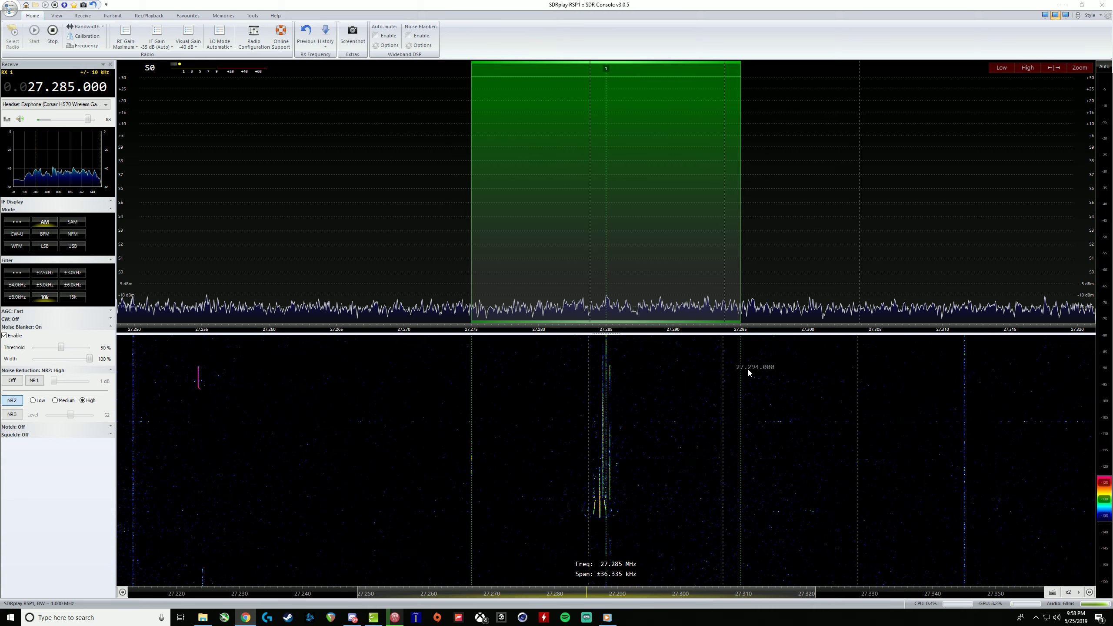
mouse_move(1010, 276)
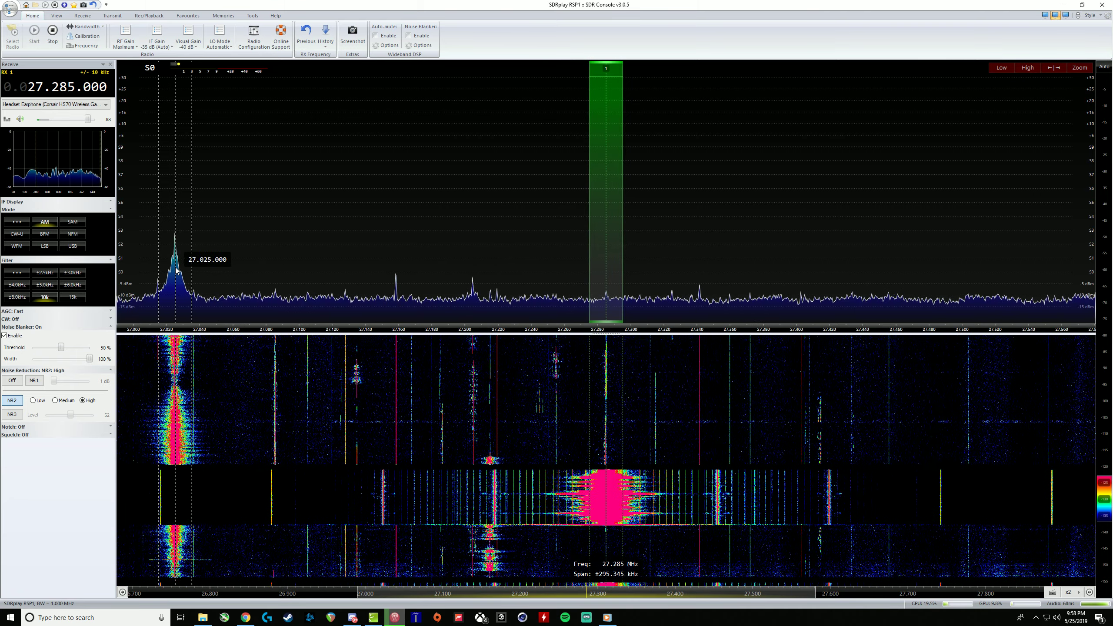
Retune to the strong signal at 27.023 MHz in the widened ±295 kHz view
left_click(172, 285)
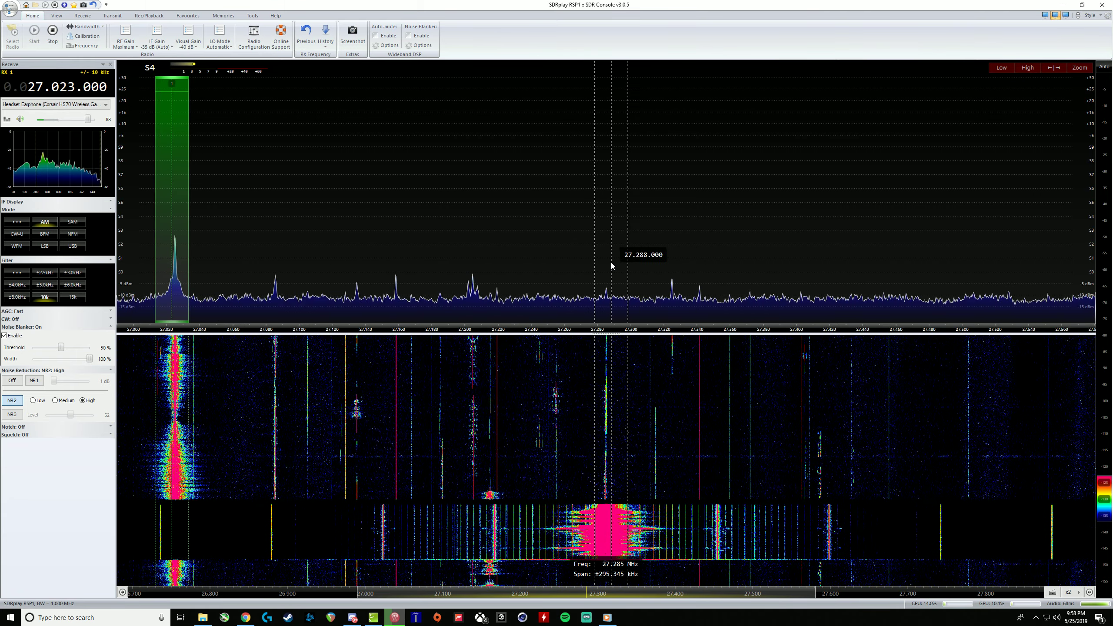